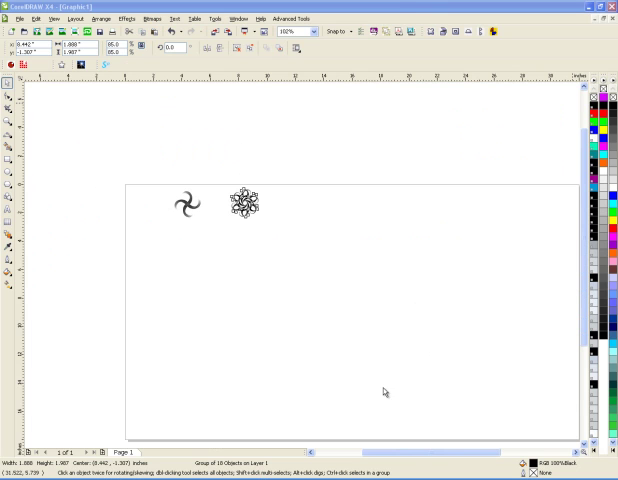
mouse_move(412, 382)
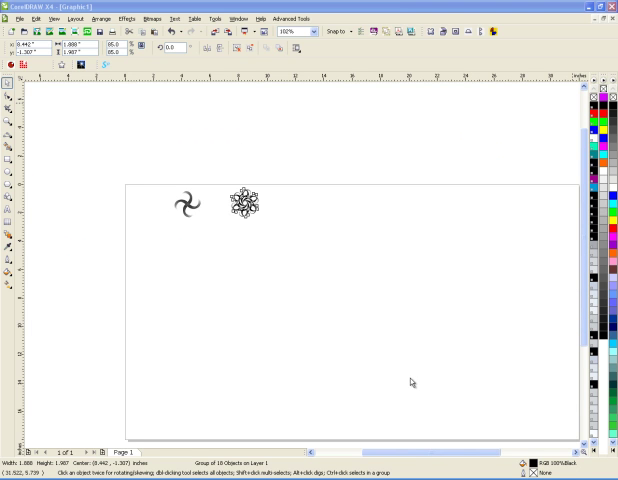
mouse_move(412, 382)
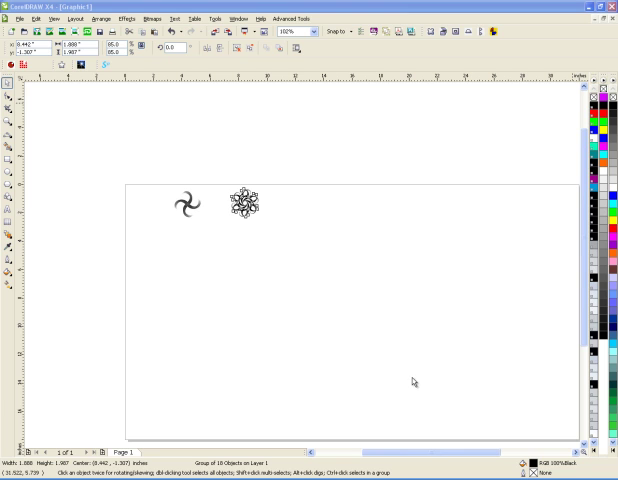
mouse_move(418, 380)
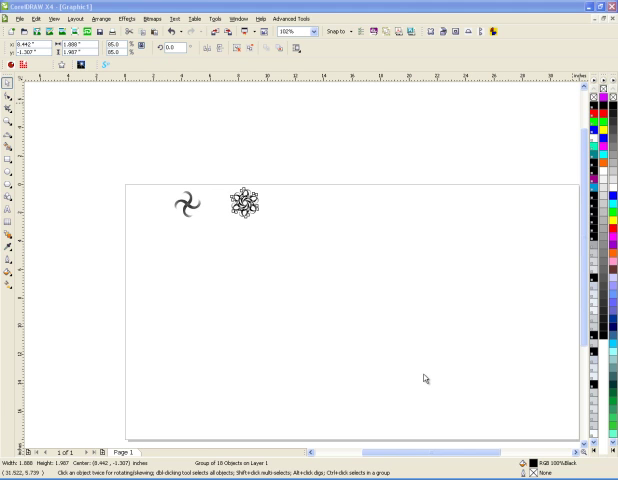
- Set the zoom to 200%, draw a large heart with the Basic Shapes heart, then deselect
left_click(242, 202)
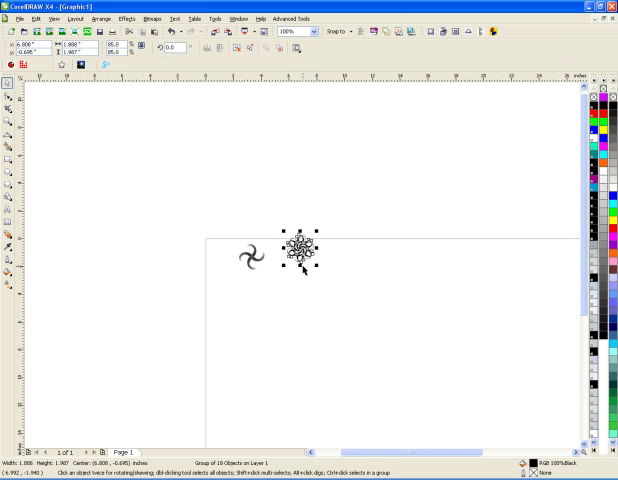
type("200")
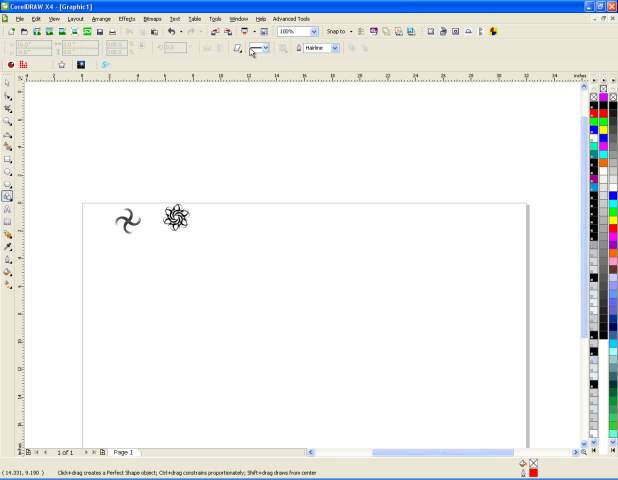
left_click(264, 48)
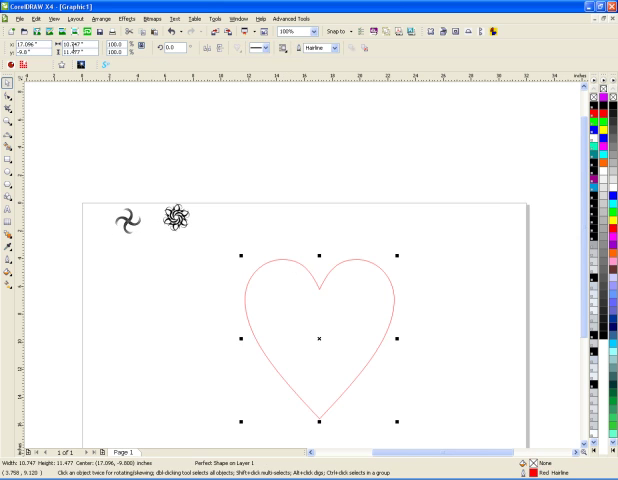
left_click(128, 220)
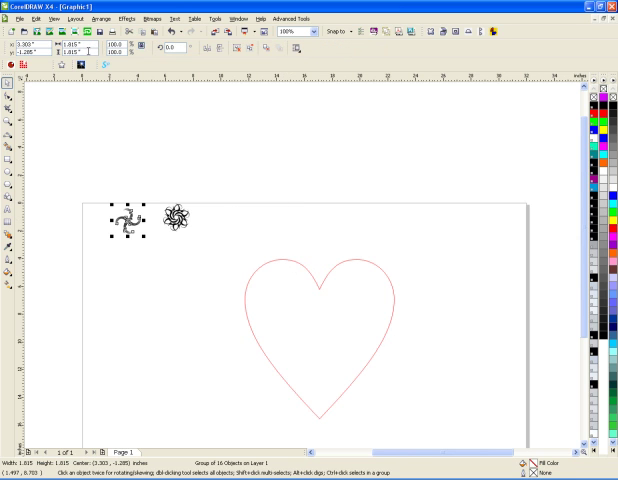
left_click(64, 44)
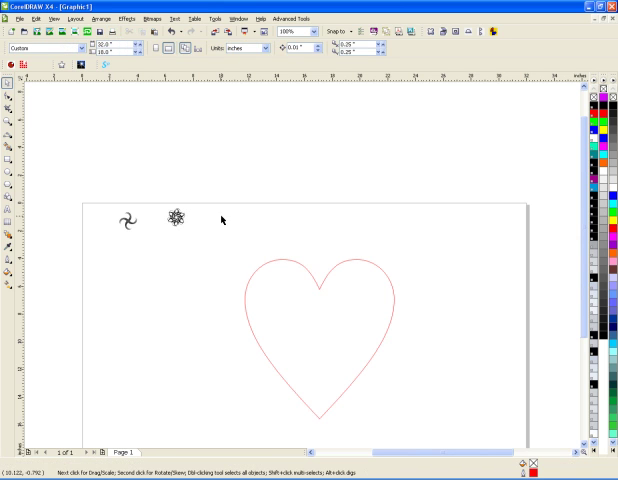
- Show the Blend docker via Window > Dockers > Blend
left_click(212, 18)
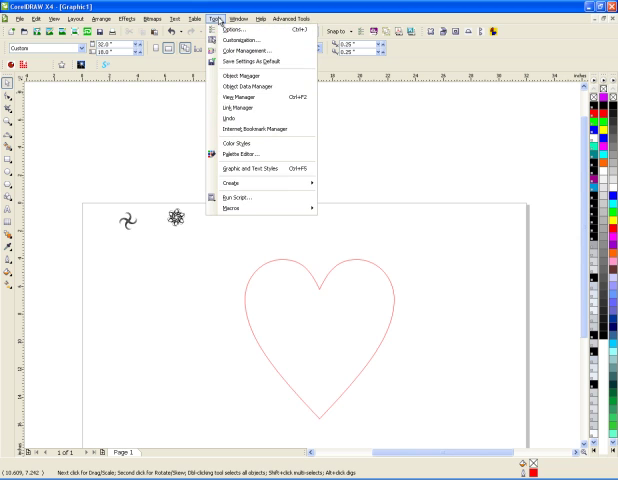
left_click(236, 18)
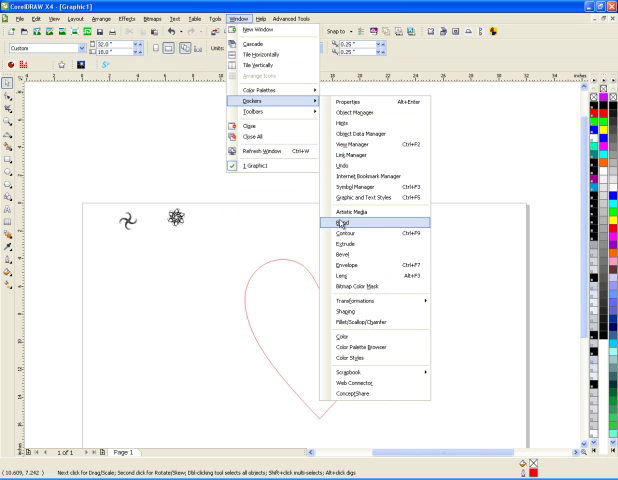
left_click(340, 224)
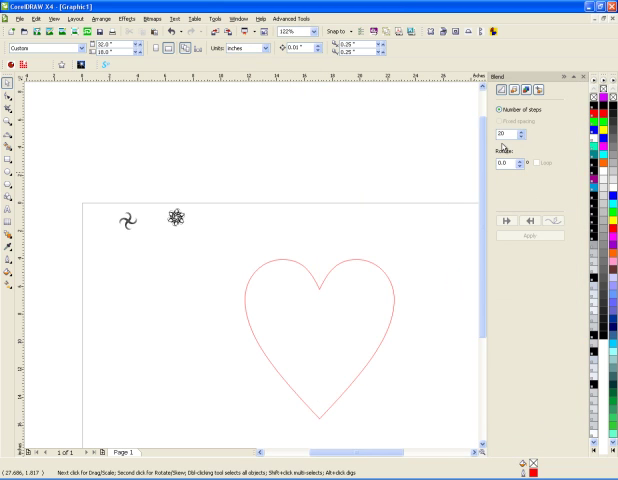
mouse_move(274, 224)
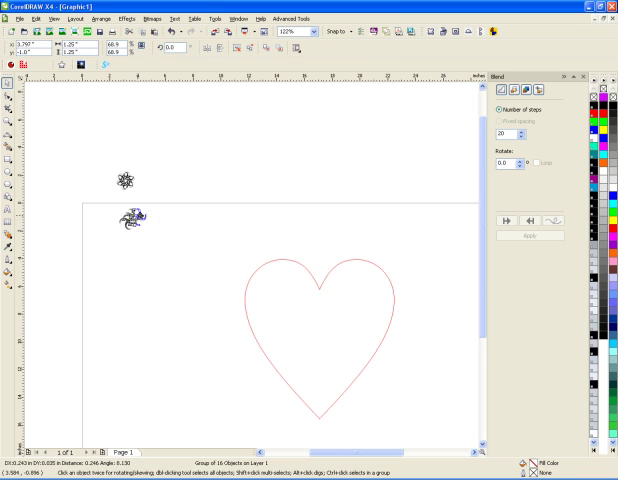
- Copy the swirl to the right and blend the two swirls into a straight row
left_click_drag(130, 218, 270, 222)
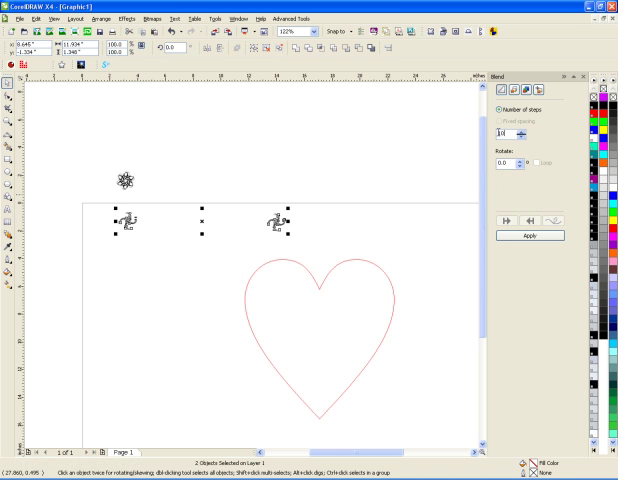
left_click(510, 132)
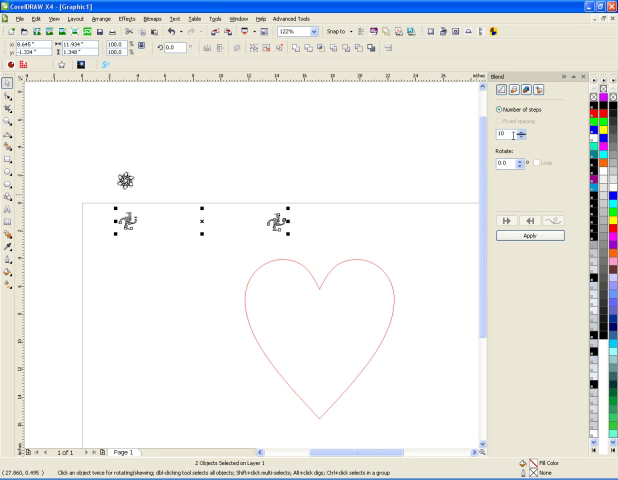
left_click(530, 236)
type("20")
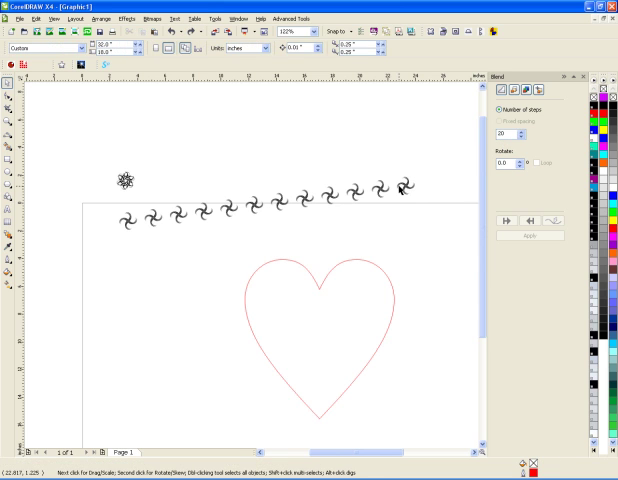
left_click(400, 184)
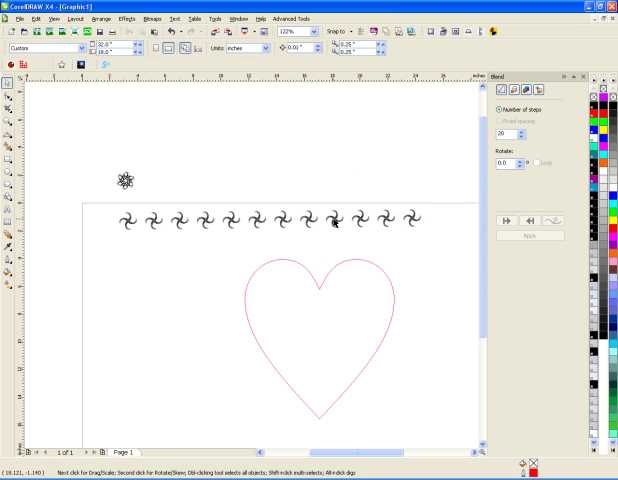
mouse_move(318, 226)
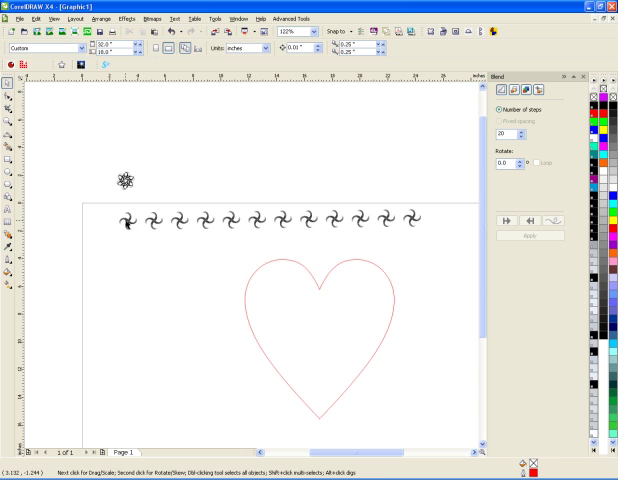
mouse_move(96, 200)
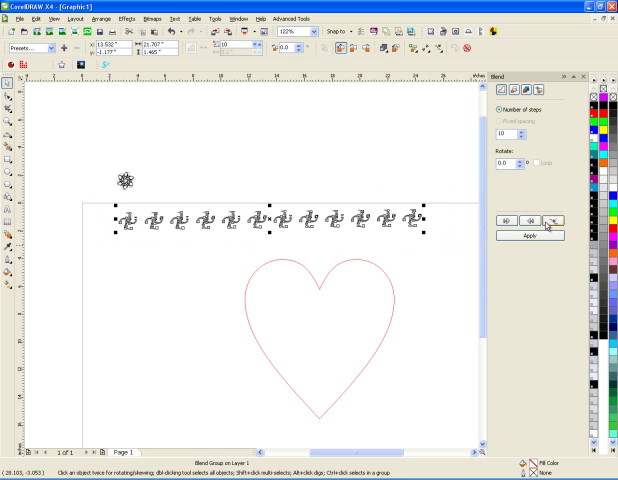
- Attach the swirl blend to the heart as a New Path, blended along the full path, and apply
left_click(558, 220)
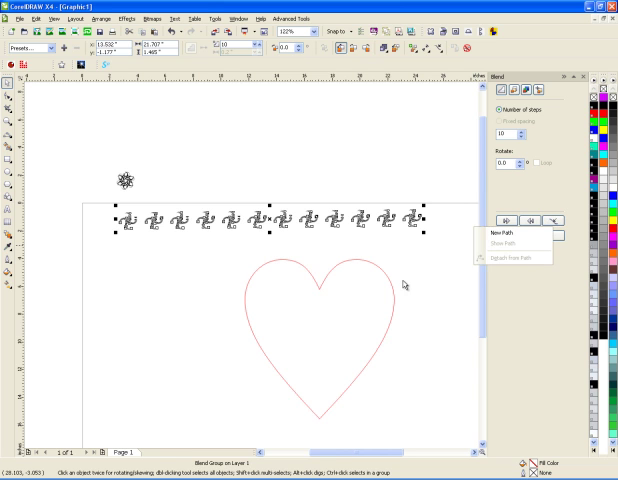
left_click(508, 232)
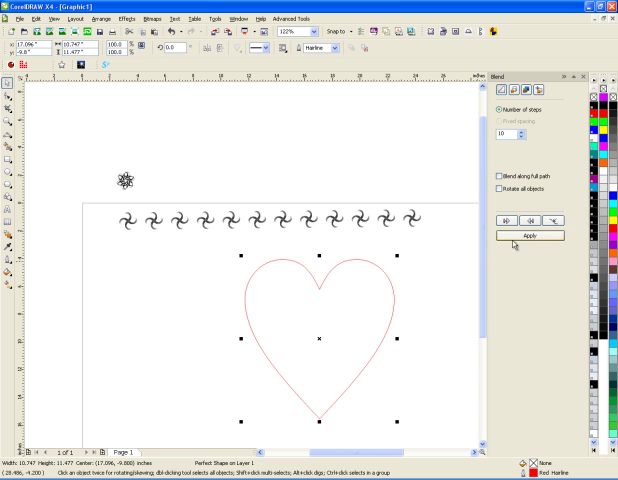
left_click(532, 236)
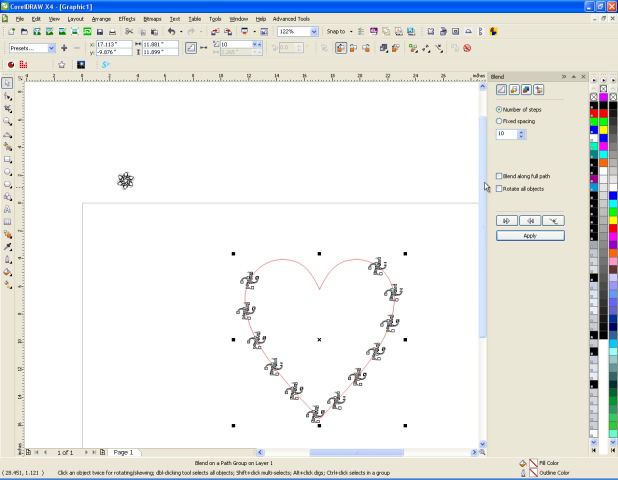
left_click(502, 174)
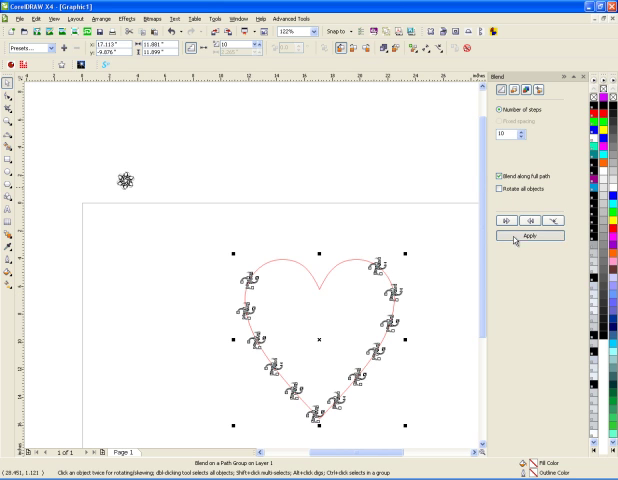
left_click(532, 236)
type("15")
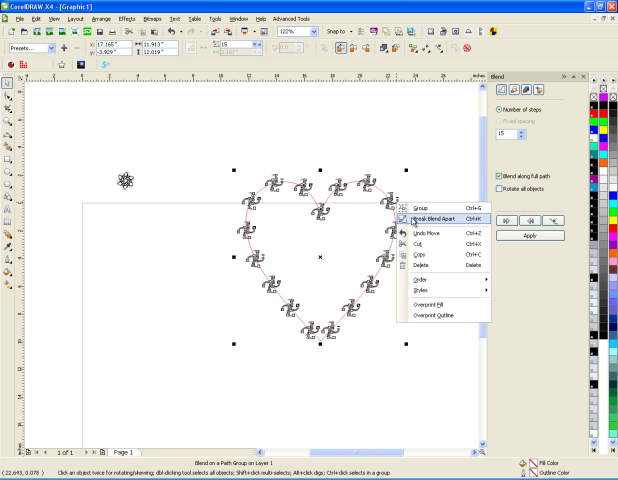
- Break the swirl blend apart into separate shapes, leaving the heart outline free
left_click(430, 218)
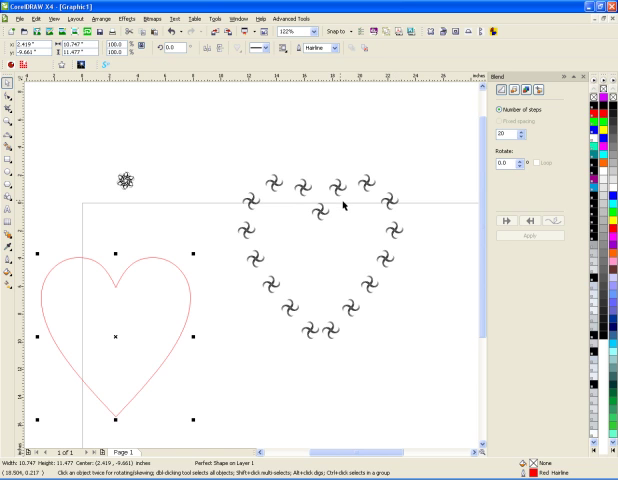
mouse_move(348, 204)
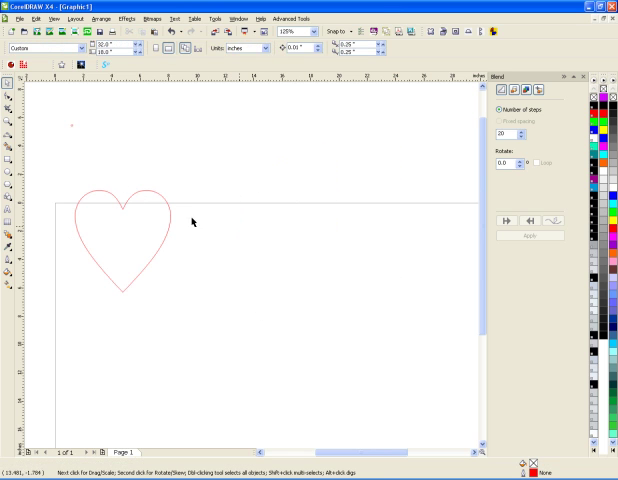
- Blend the small circles along the full heart path, adjust the step count, and apply
left_click(130, 230)
type("50")
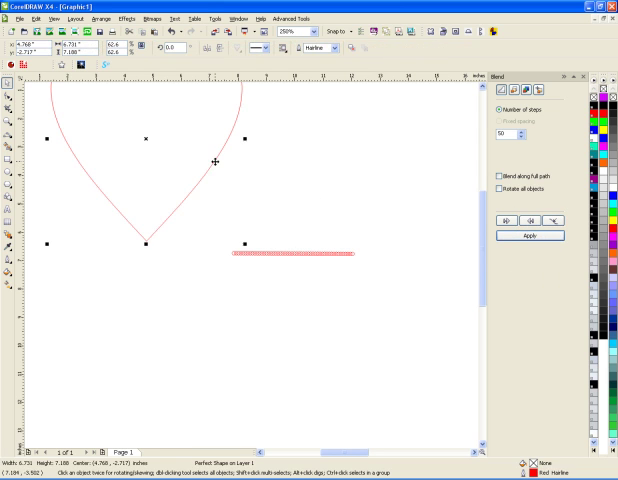
left_click(504, 174)
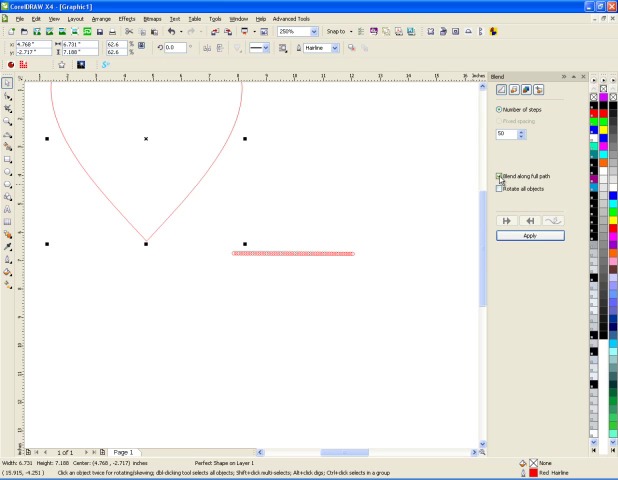
left_click(532, 236)
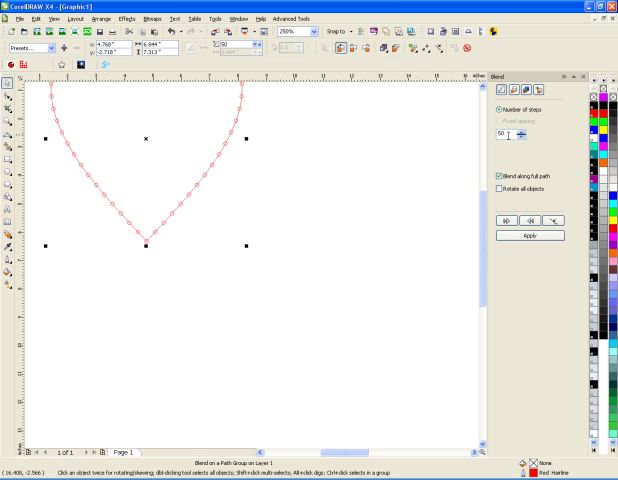
left_click(520, 136)
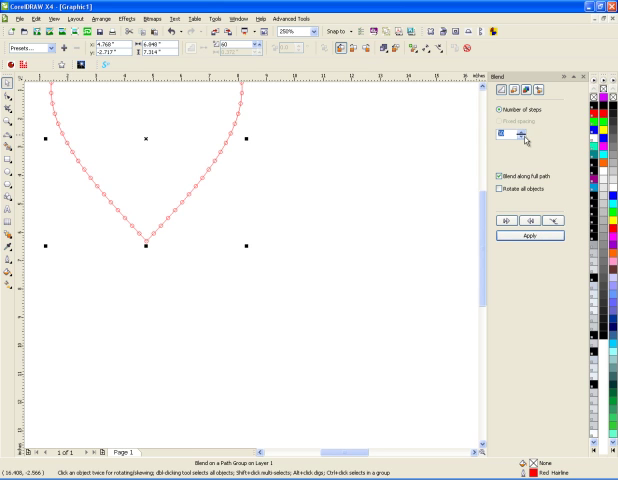
left_click(532, 236)
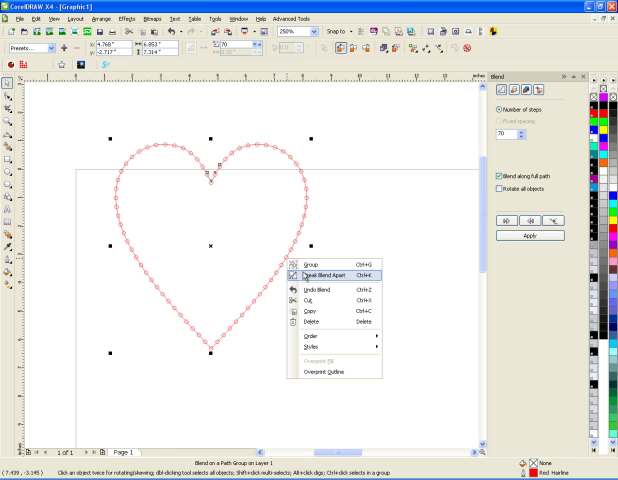
- Break the circle blend apart so the pink circles stand alone without the heart path
left_click(316, 272)
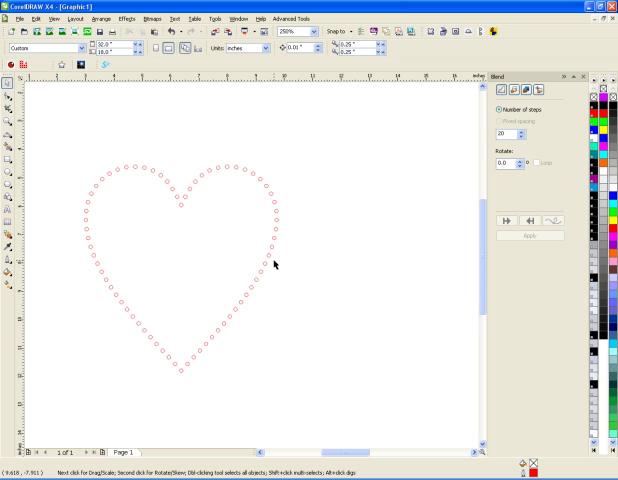
mouse_move(276, 264)
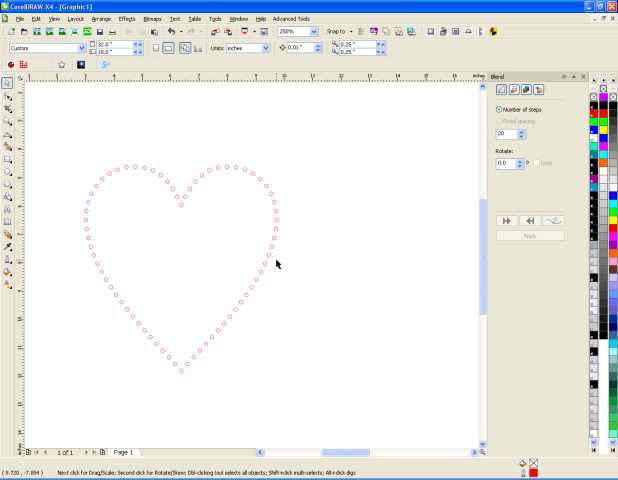